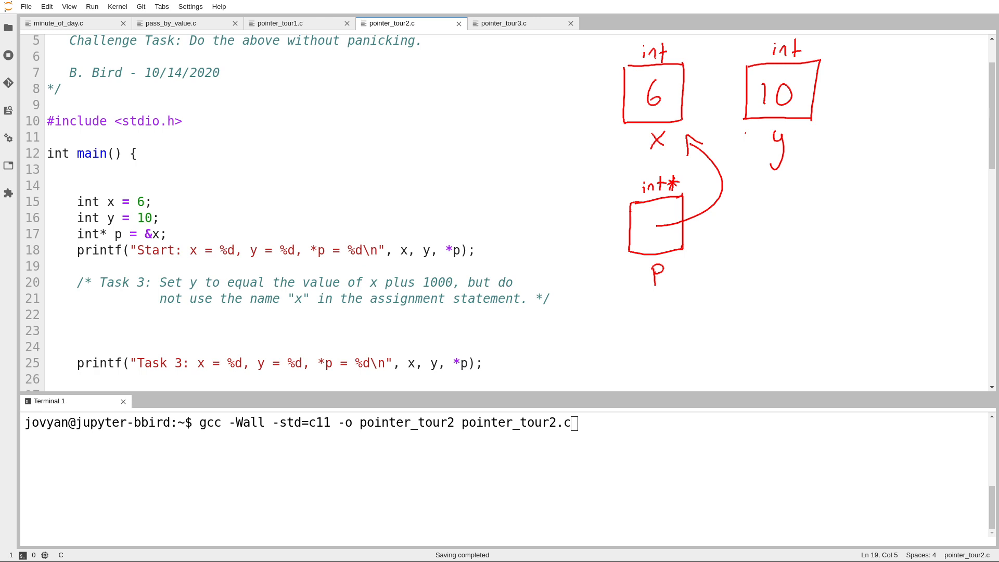
Step: Write the Task 3 assignment y = x + 1000; in pointer_tour2.c
click(279, 299)
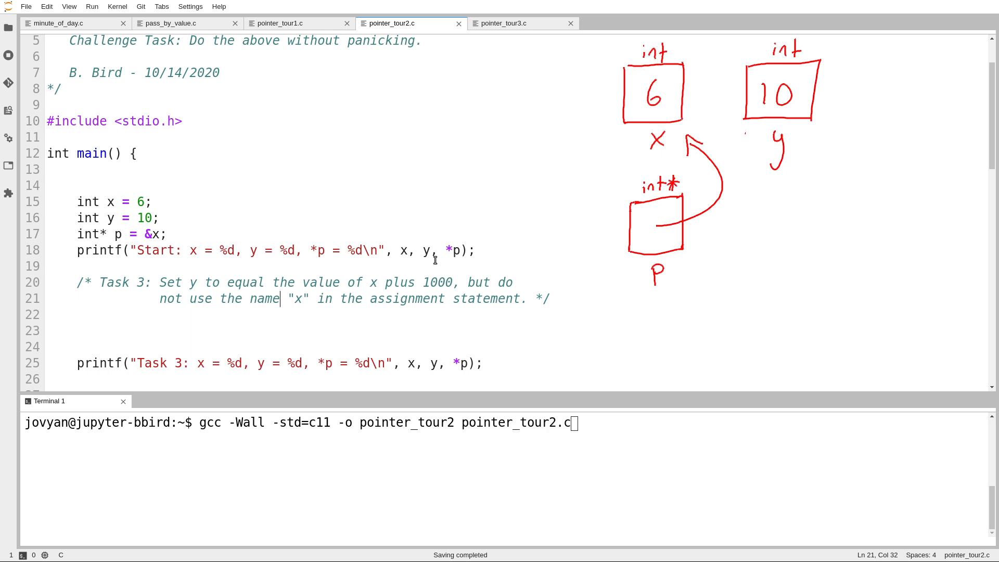
mouse_move(662, 285)
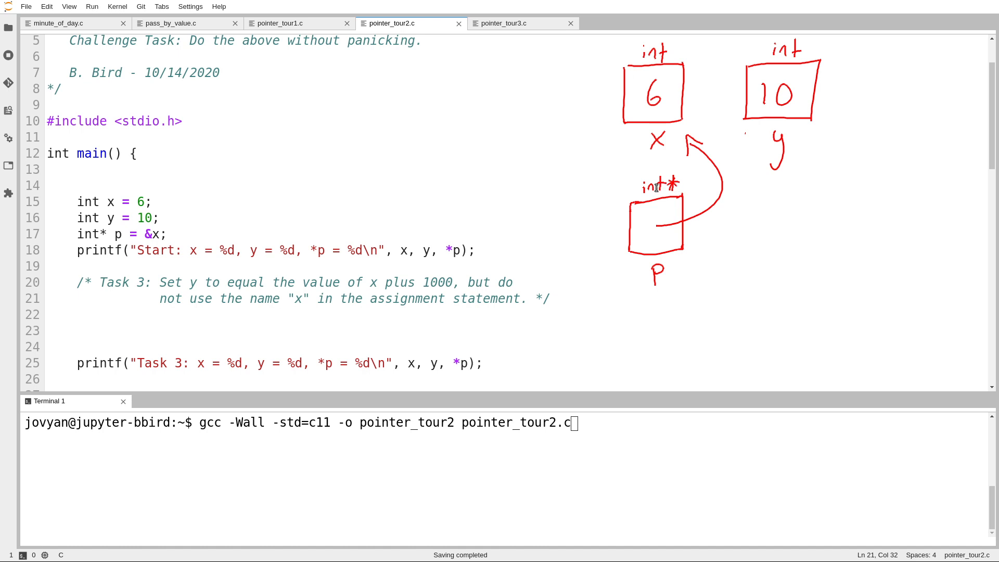
mouse_move(614, 199)
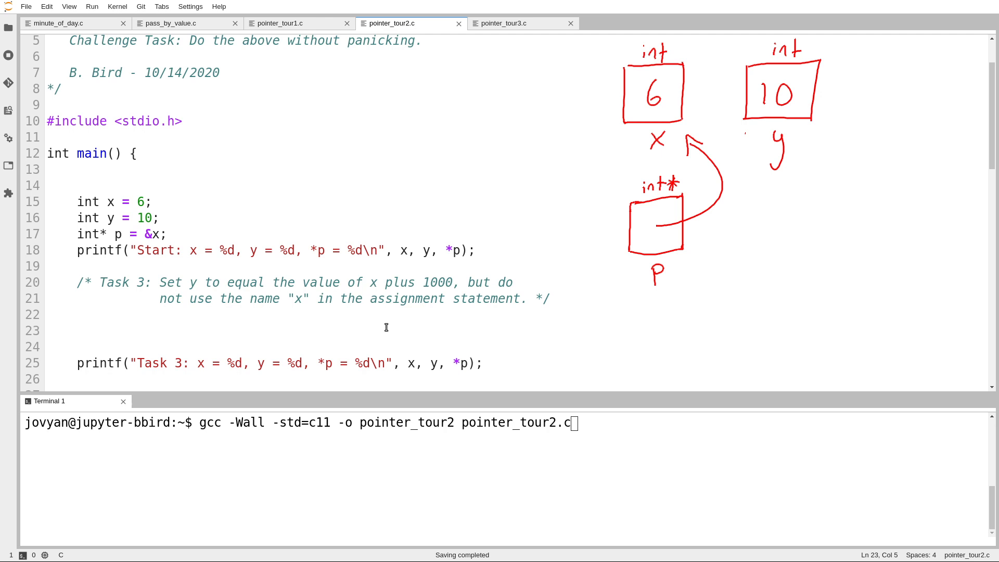
text(y)
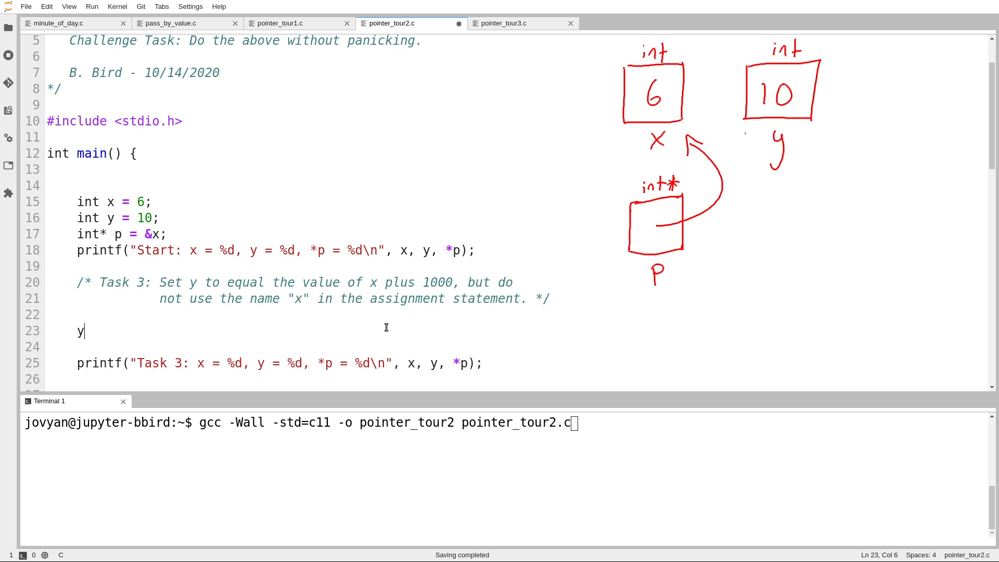
text(= x +)
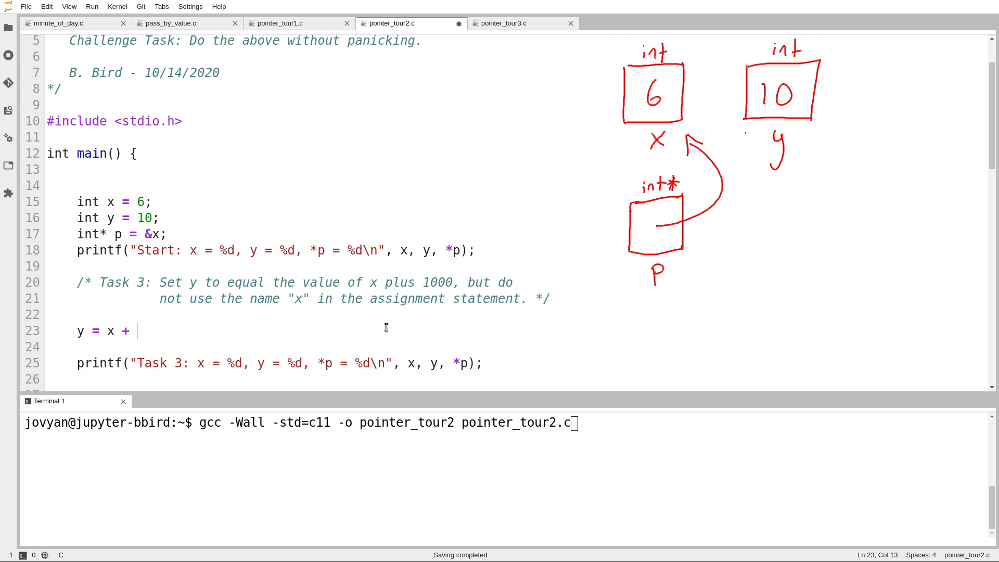
text(1000;)
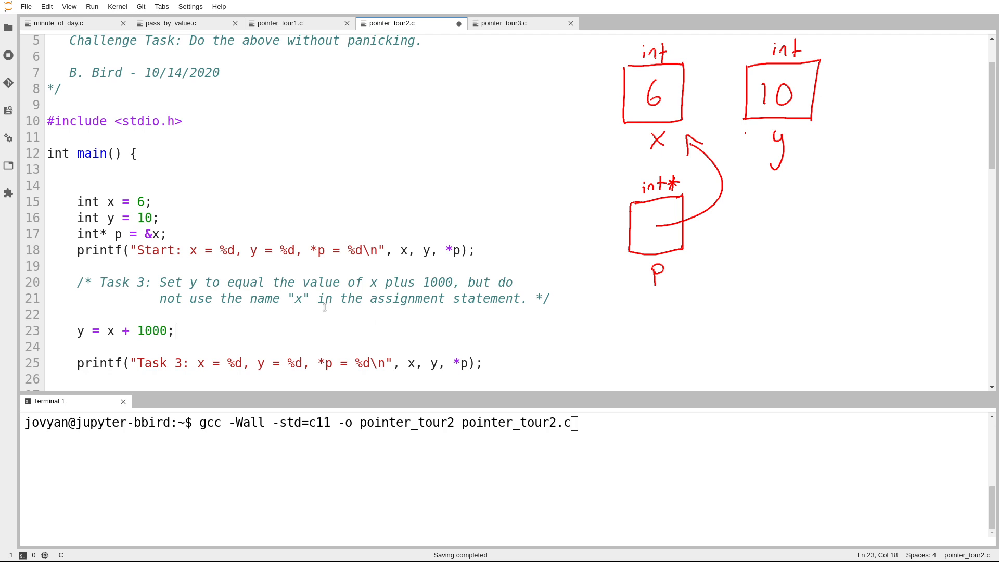
Step: Compile with gcc and run ./pointer_tour2 in the terminal, printing y = 1006
click(303, 299)
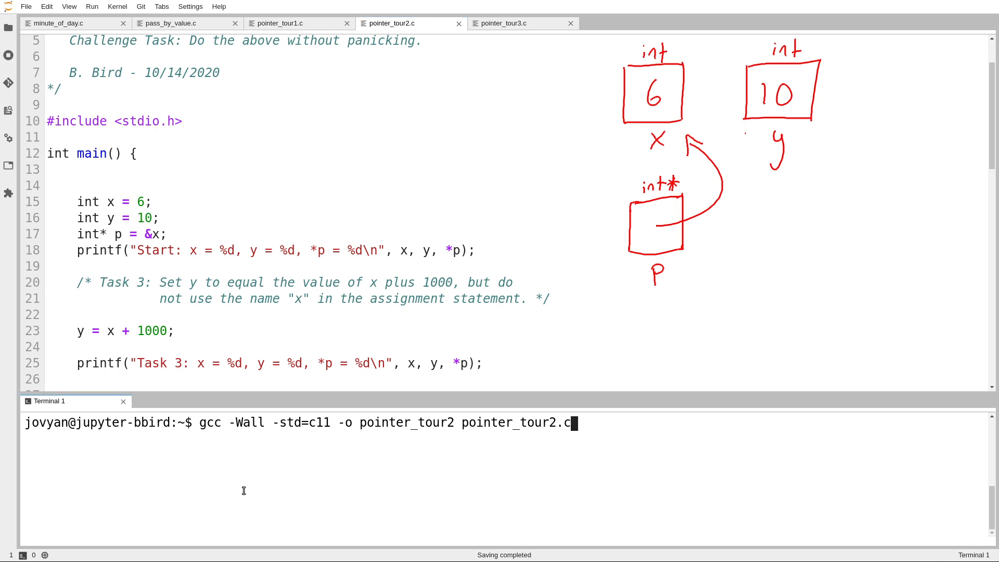
text(./pointer_tour2)
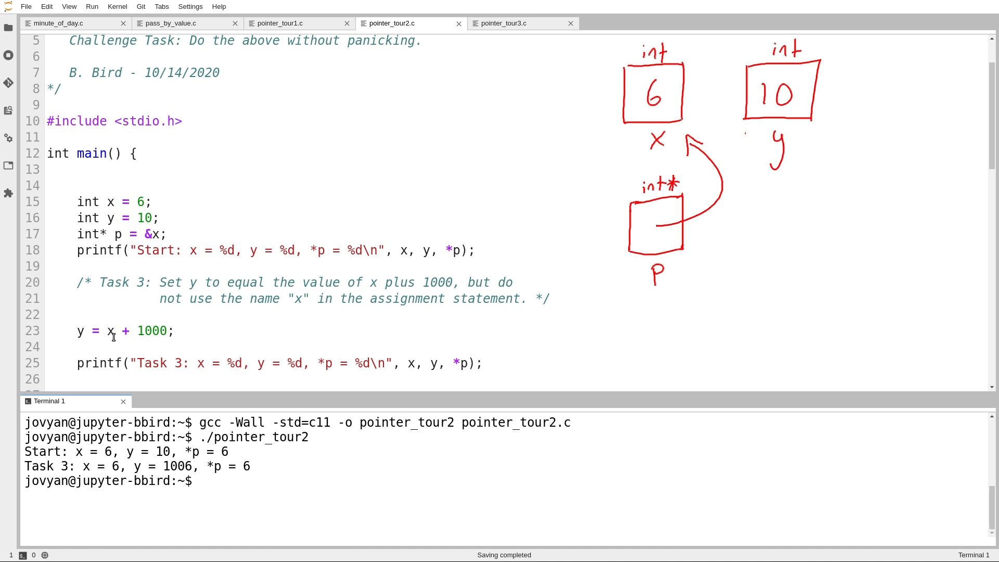
Step: Replace x with *p so Task 3 reads y = *p + 1000;, then rebuild and rerun
double_click(109, 330)
text(p)
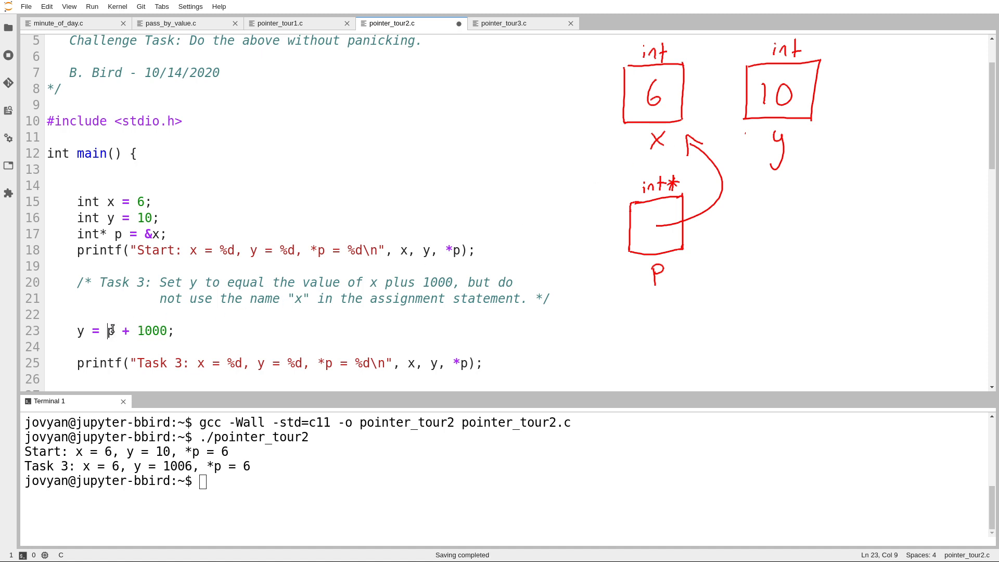
text(*)
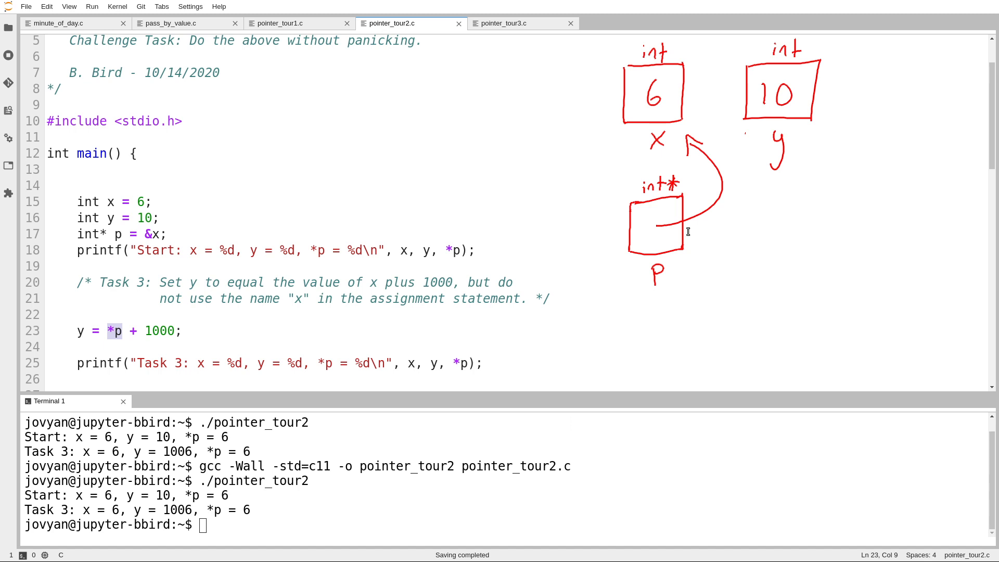
mouse_move(654, 230)
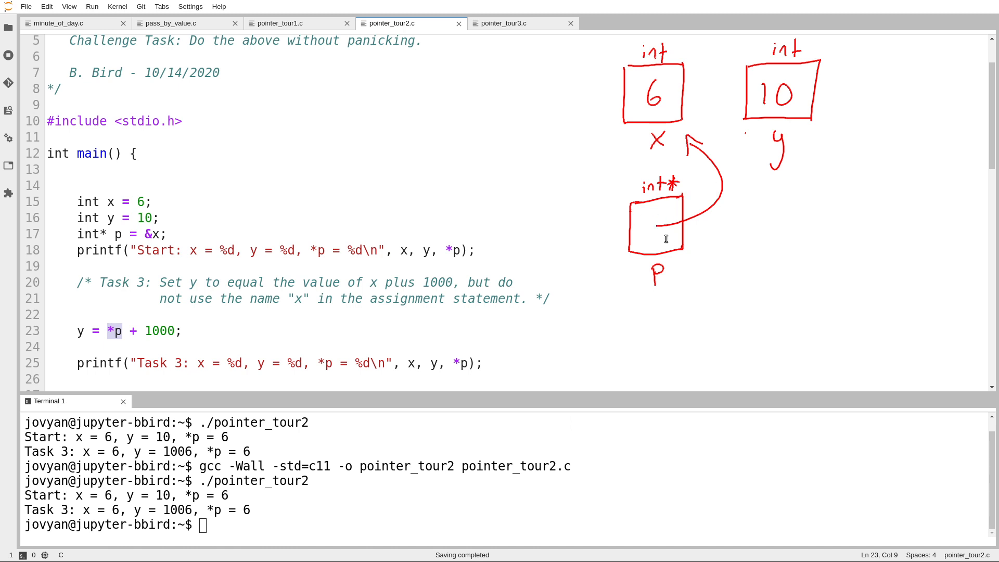
mouse_move(642, 84)
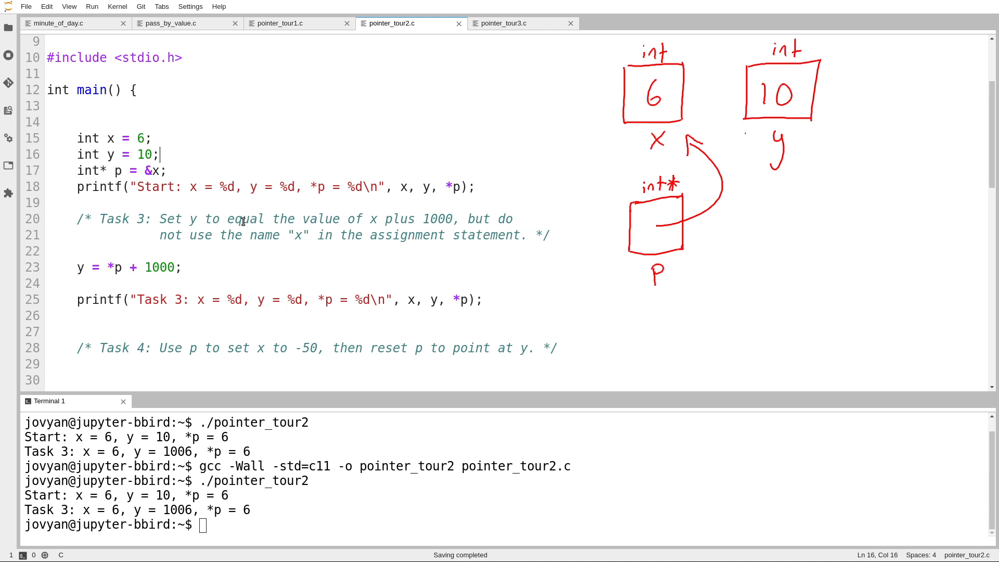
Step: Write *p = -50; under the Task 4 comment and mark x as -50 in the diagram
click(263, 348)
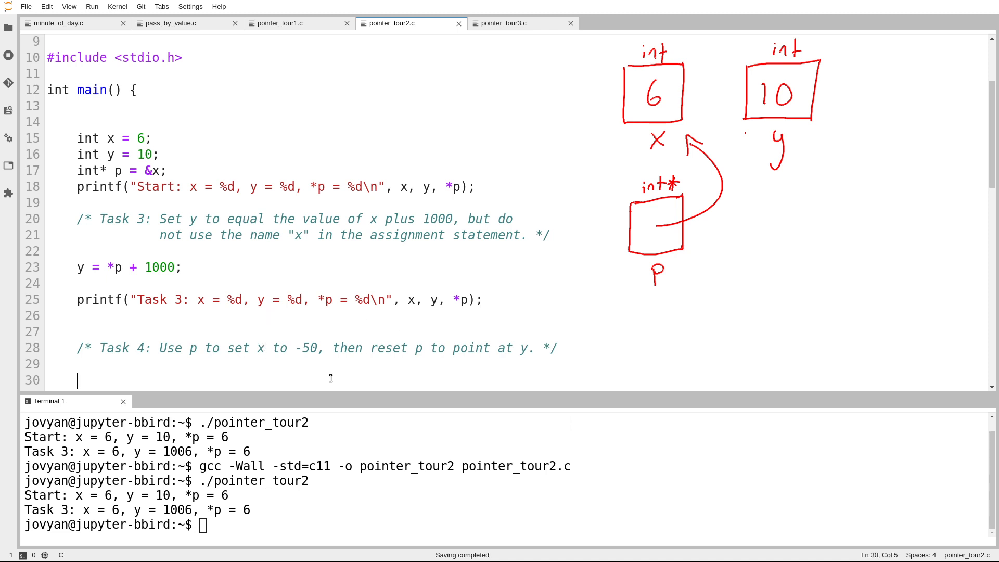
text(= -50;)
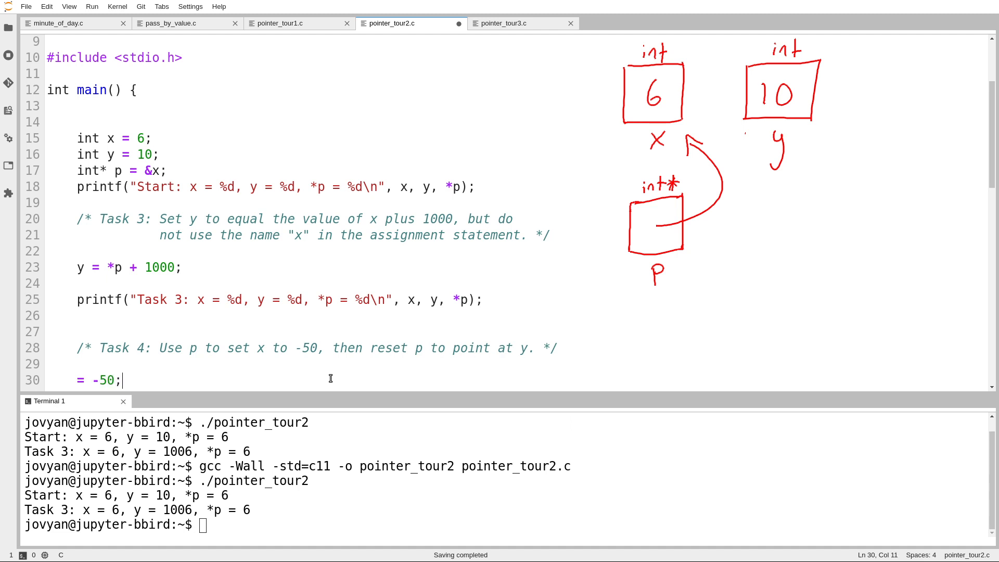
click(77, 380)
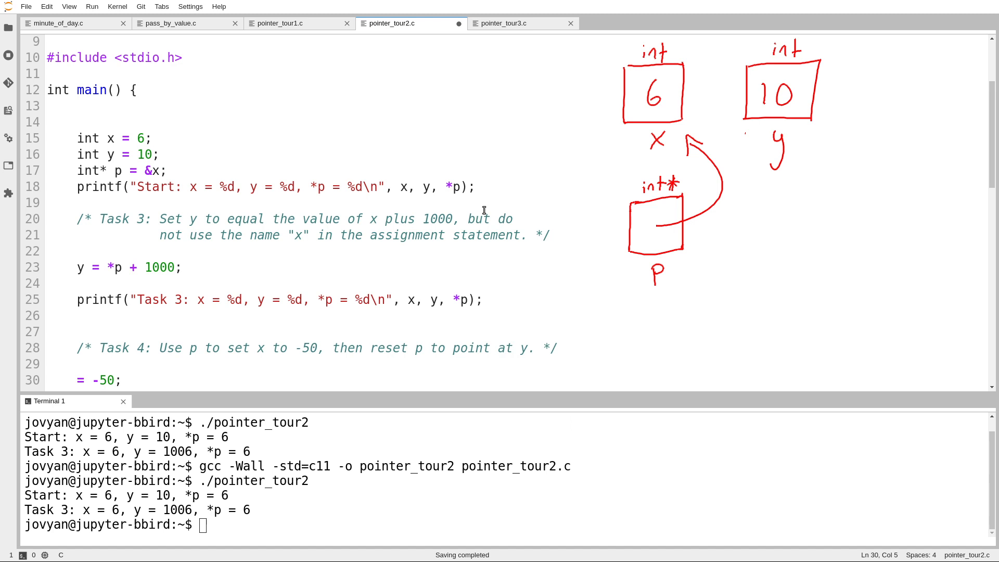
text(*p)
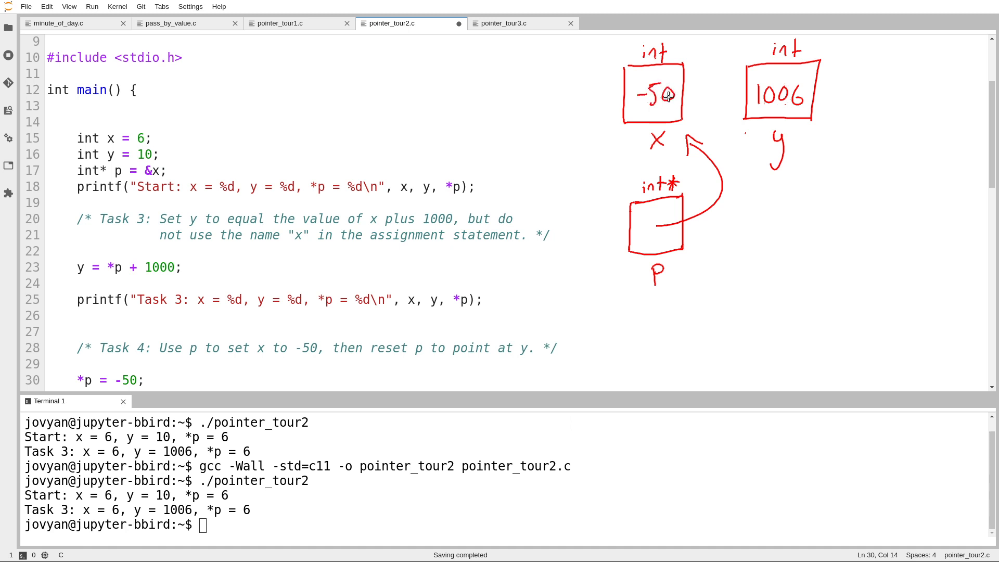
mouse_move(413, 305)
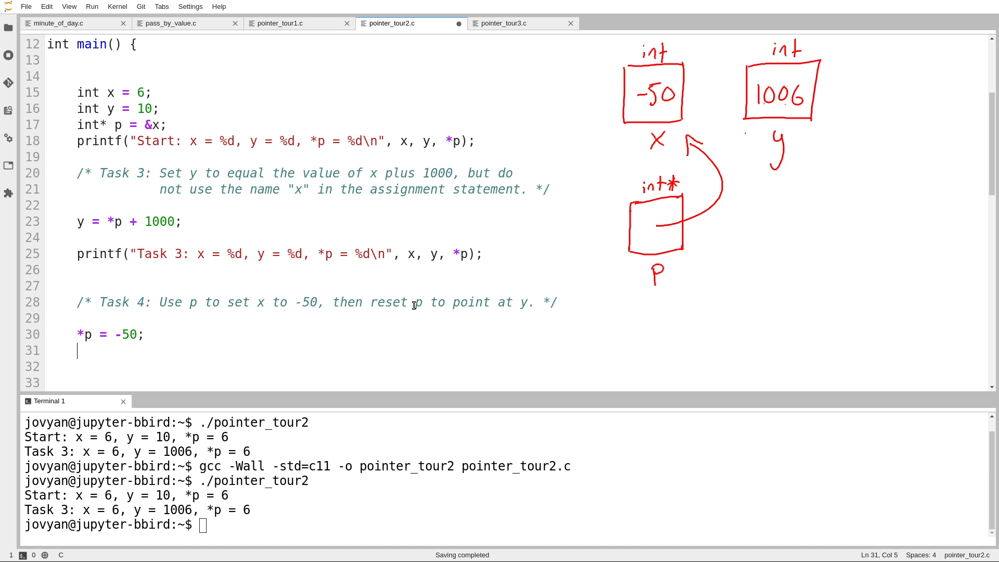
Step: Add a second Task 4 line p = &y; with fixed indentation and a blank line above
text(=)
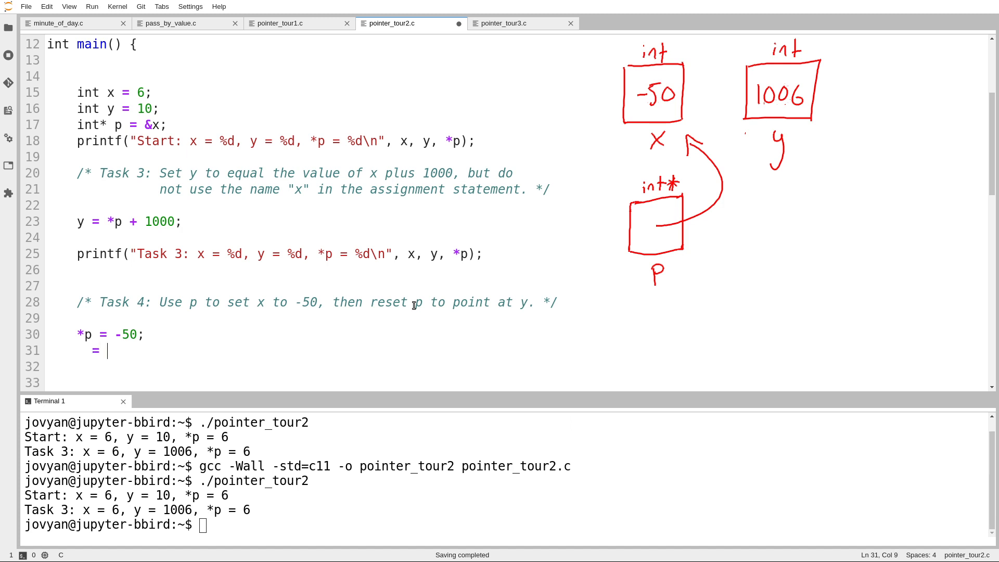
key(Backspace)
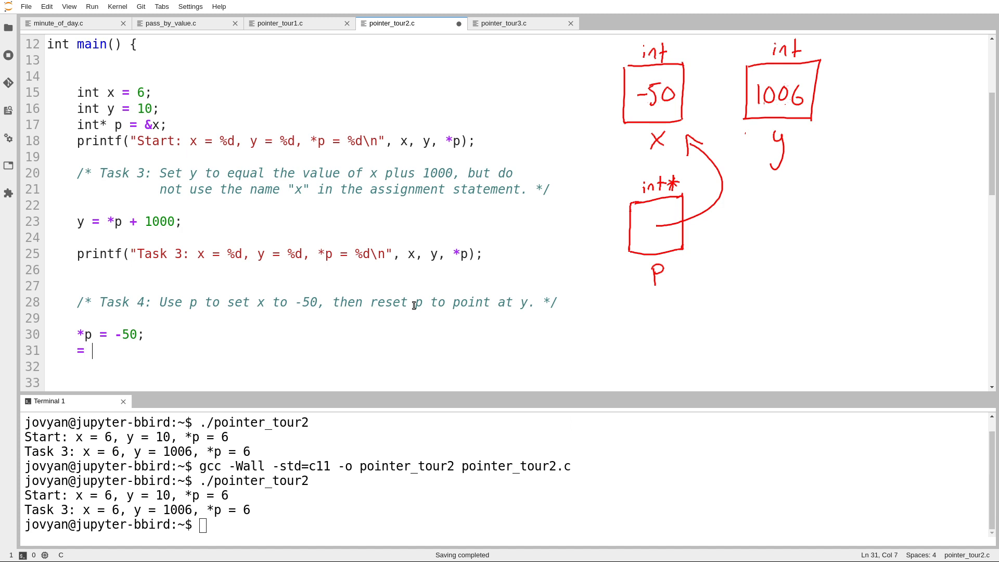
key(Tab)
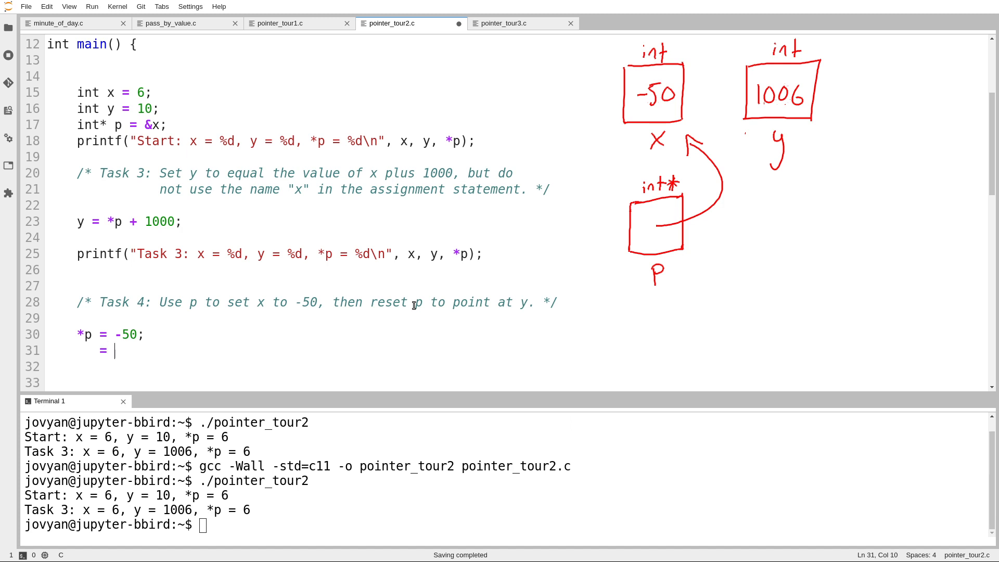
text(&y;)
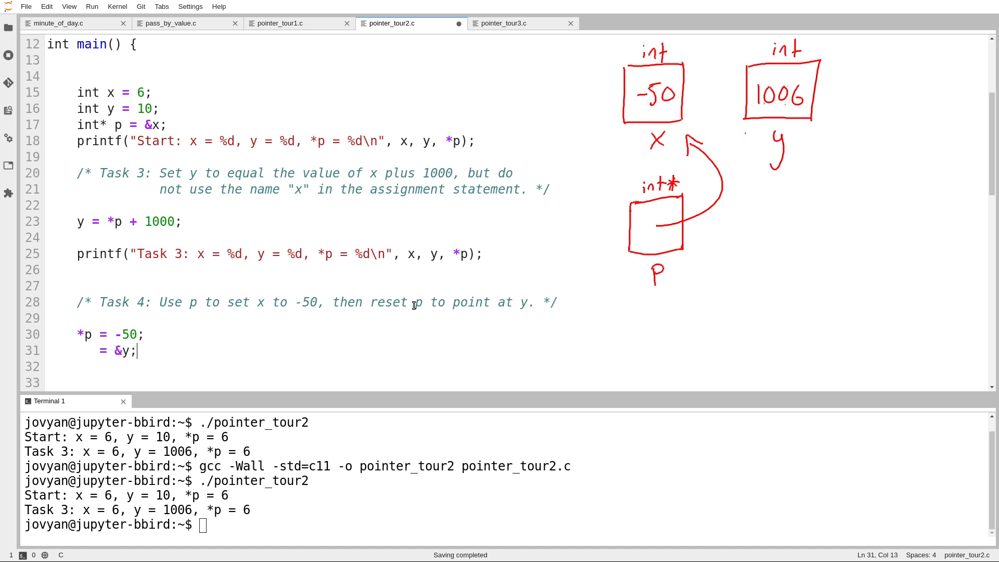
key(Enter)
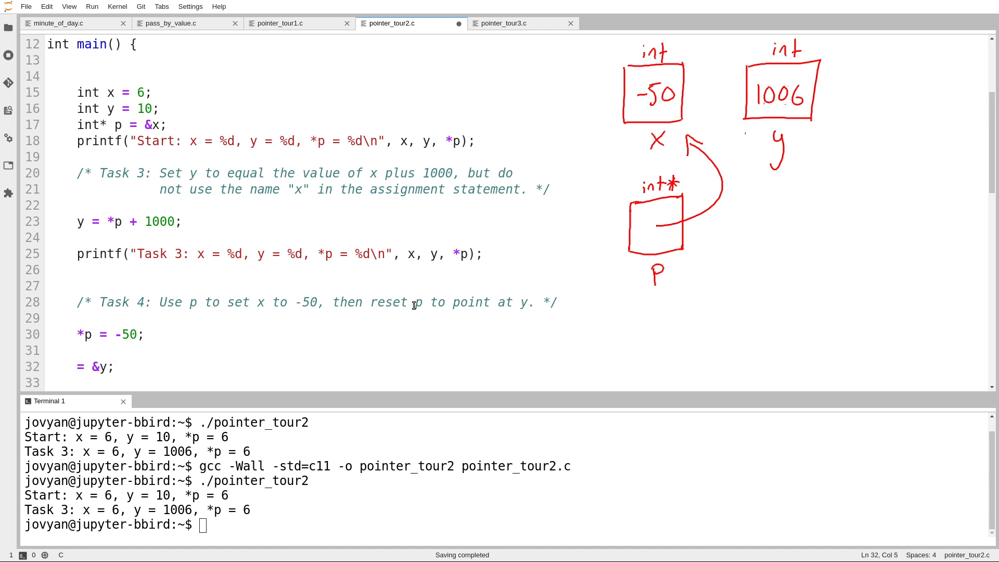
text(*p)
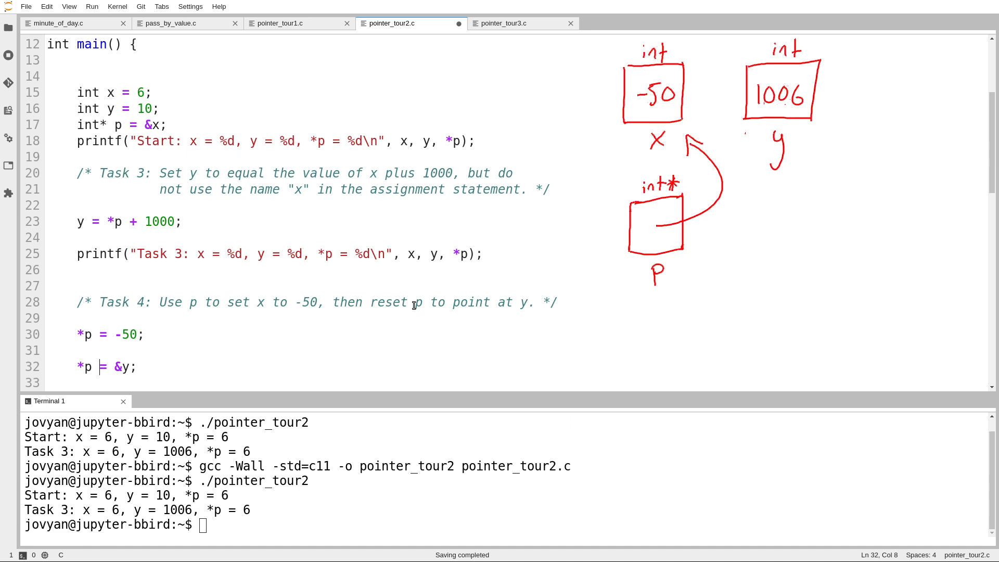
mouse_move(661, 97)
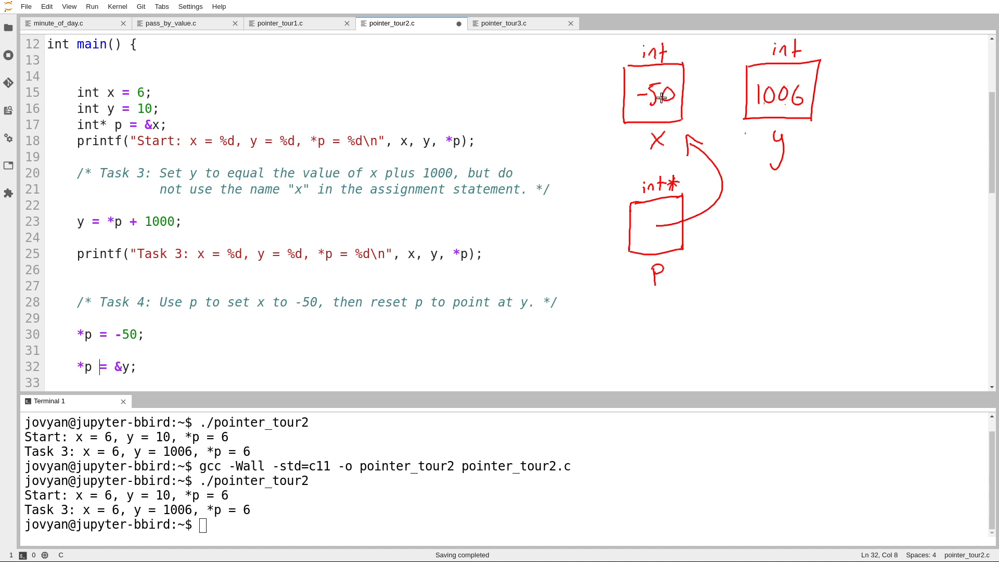
mouse_move(667, 209)
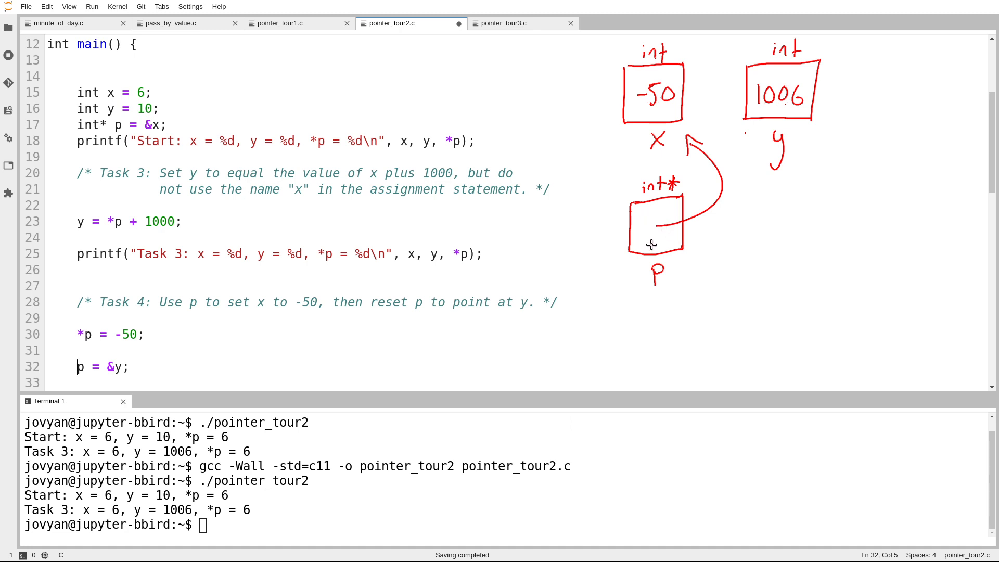
mouse_move(651, 249)
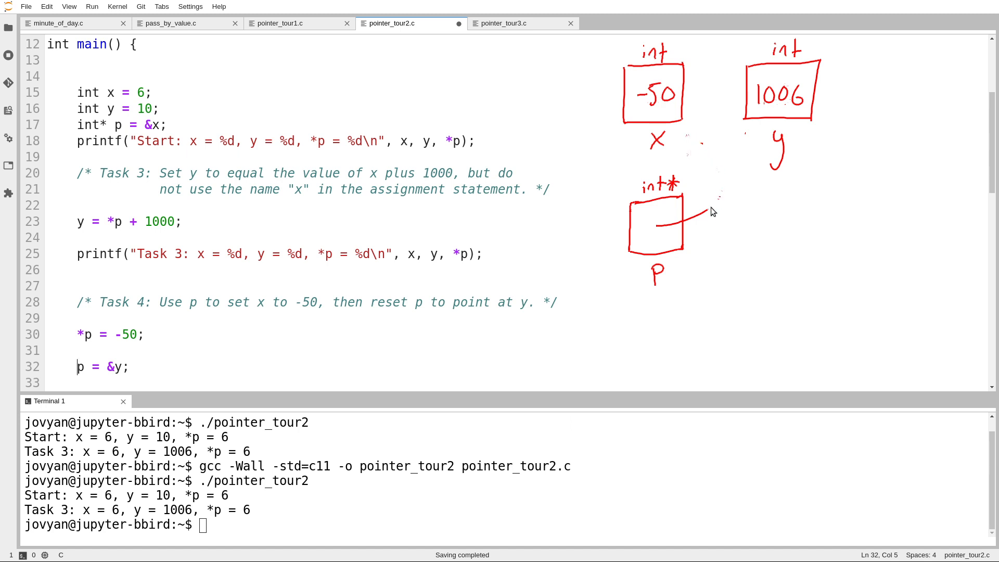
Step: Draw the diagram arrow from p to y and correct the statement to p = &y;
drag(679, 221, 751, 127)
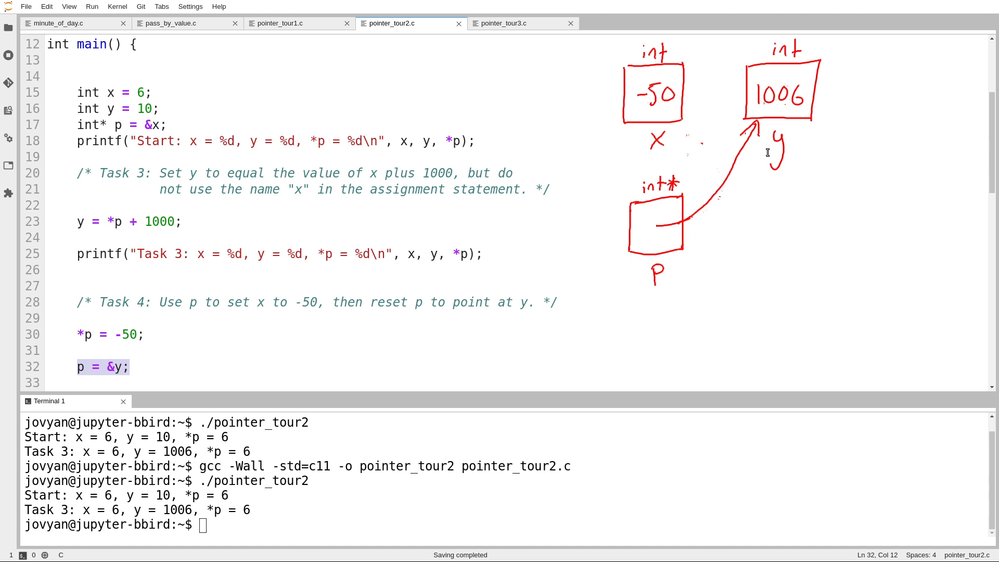
click(78, 366)
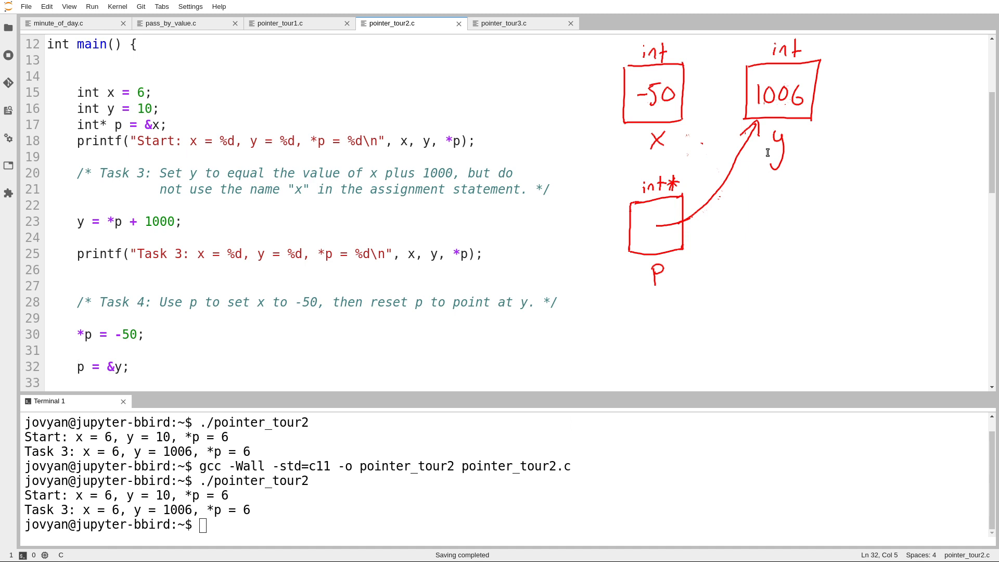
double_click(80, 366)
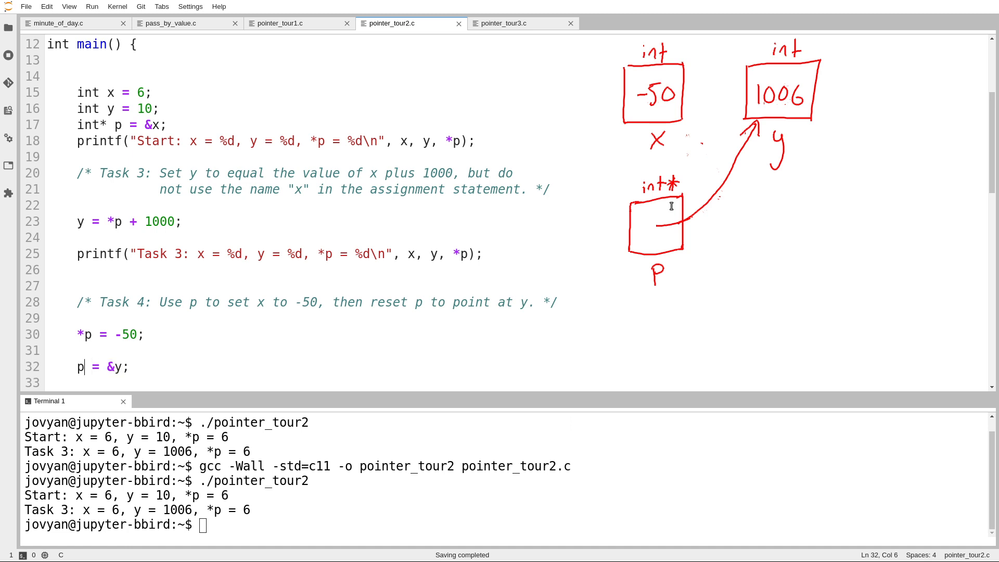
double_click(81, 366)
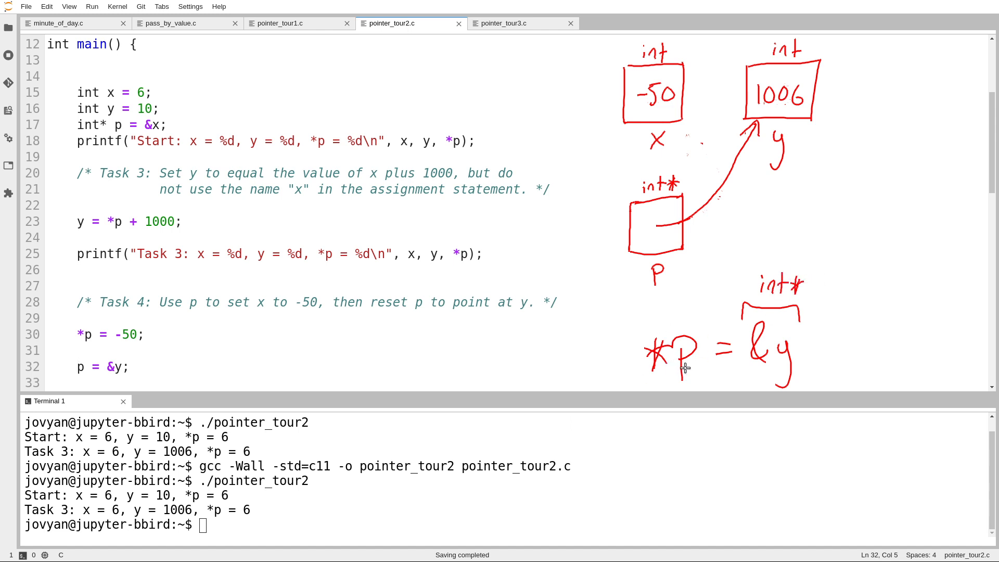
mouse_move(643, 342)
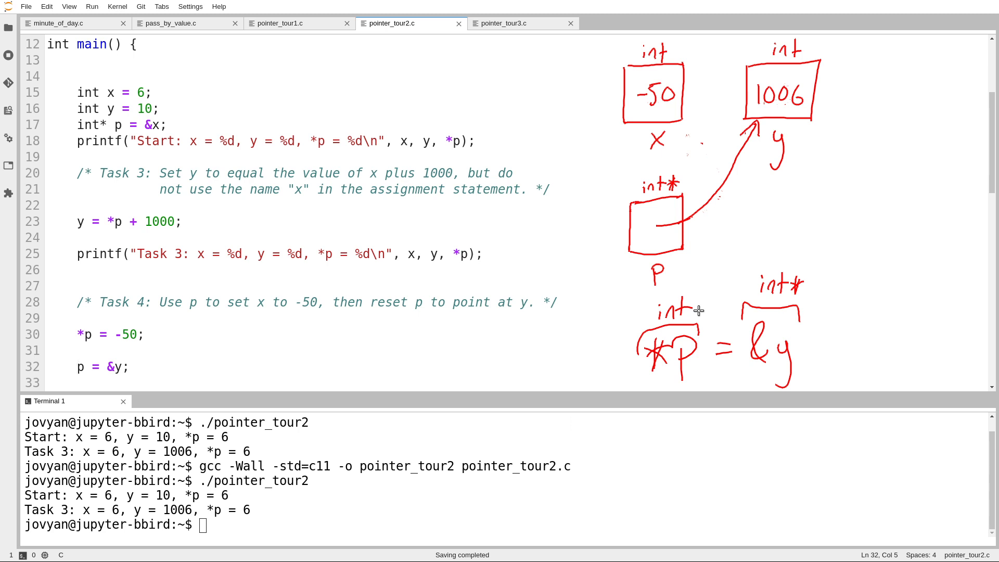
mouse_move(634, 293)
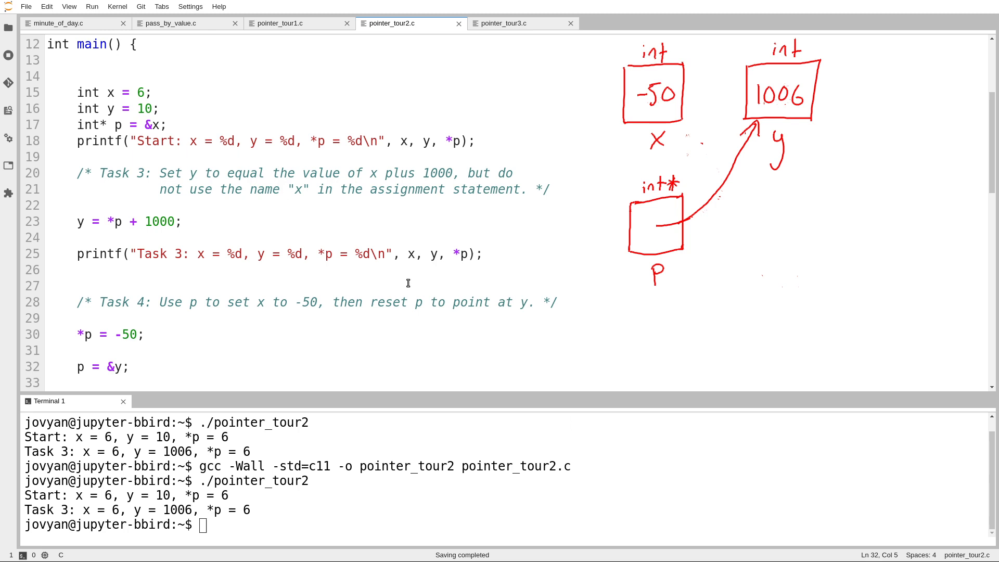
Step: Uncomment the Task 4 printf, rebuild and run, printing x = -50, y = 1006, *p = 1006
triple_click(108, 334)
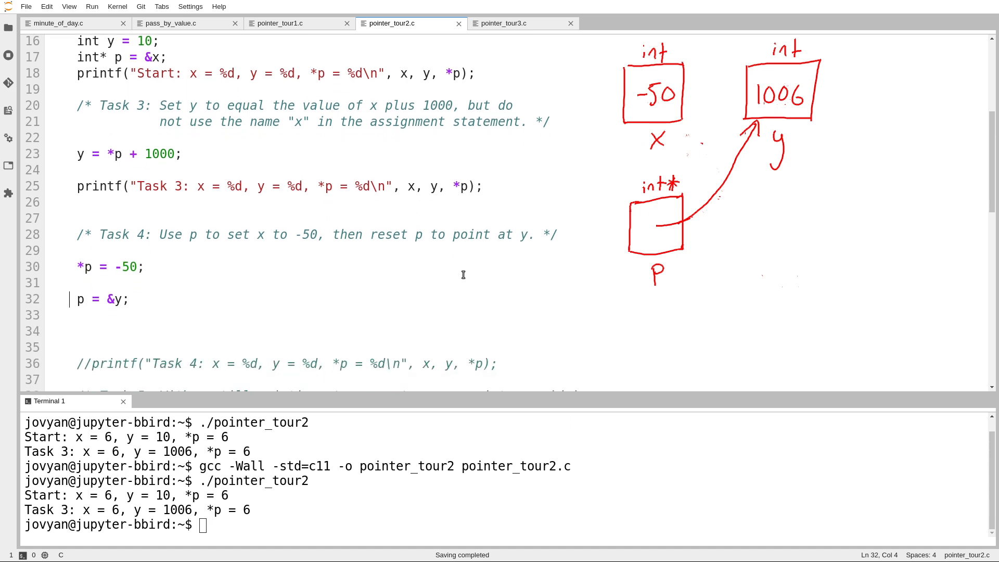
click(91, 360)
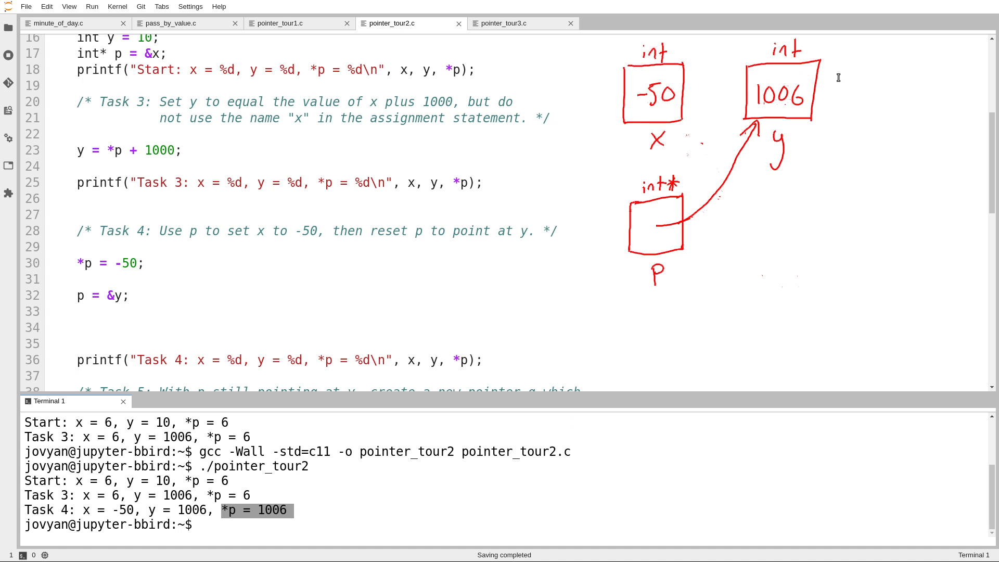
scroll(down, 3)
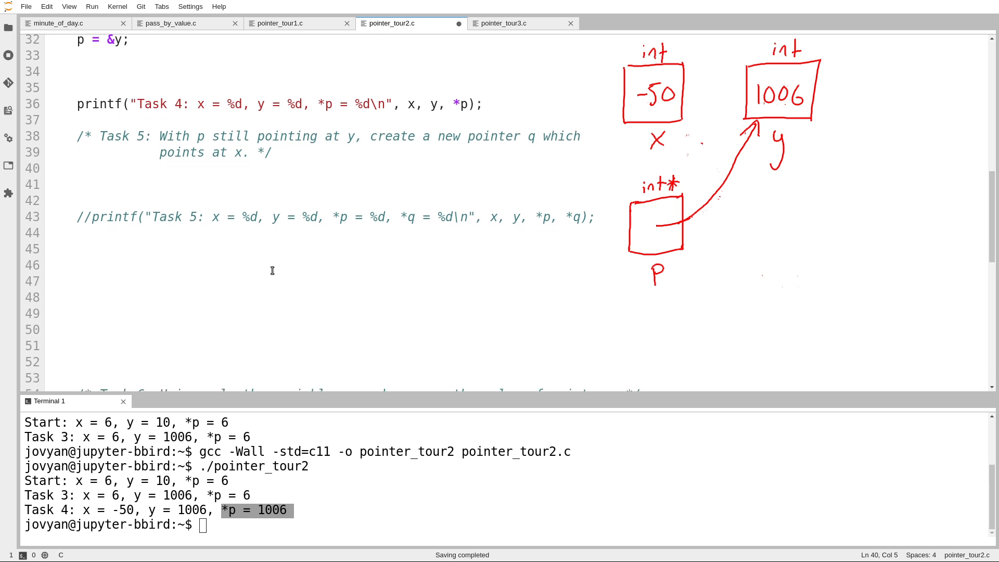
Step: Write int* q; and q = &x; under the Task 5 comment
click(78, 169)
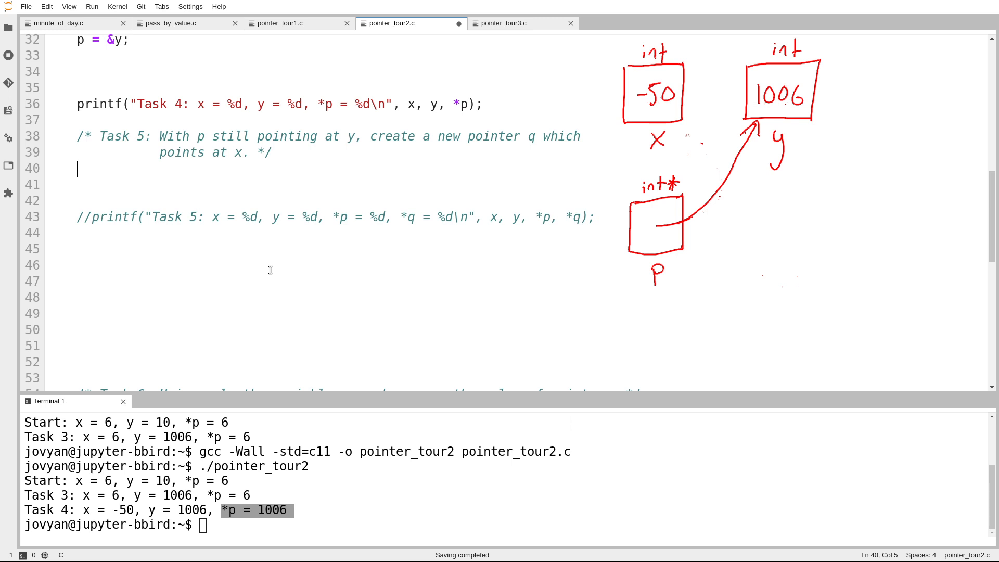
text(int)
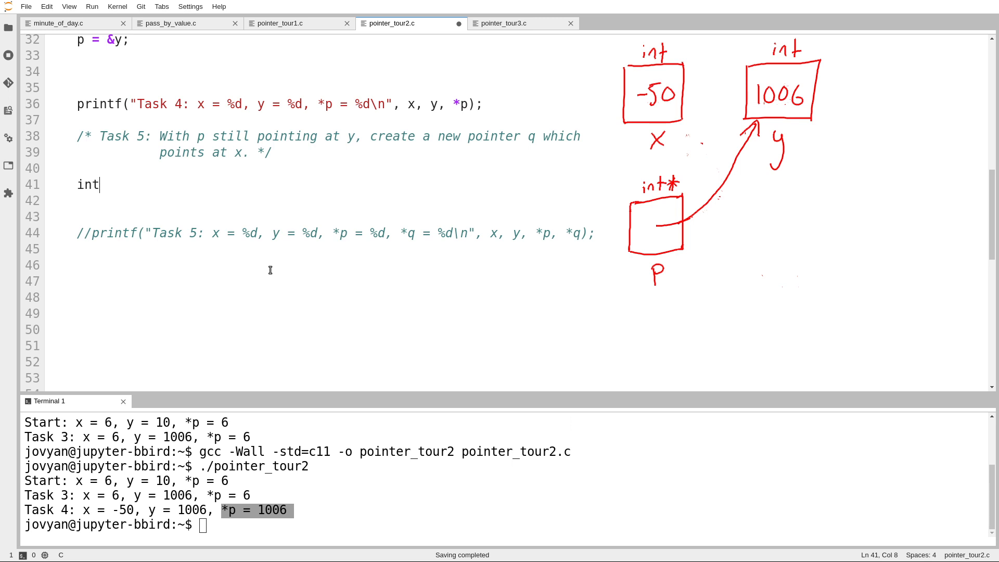
text(* q;)
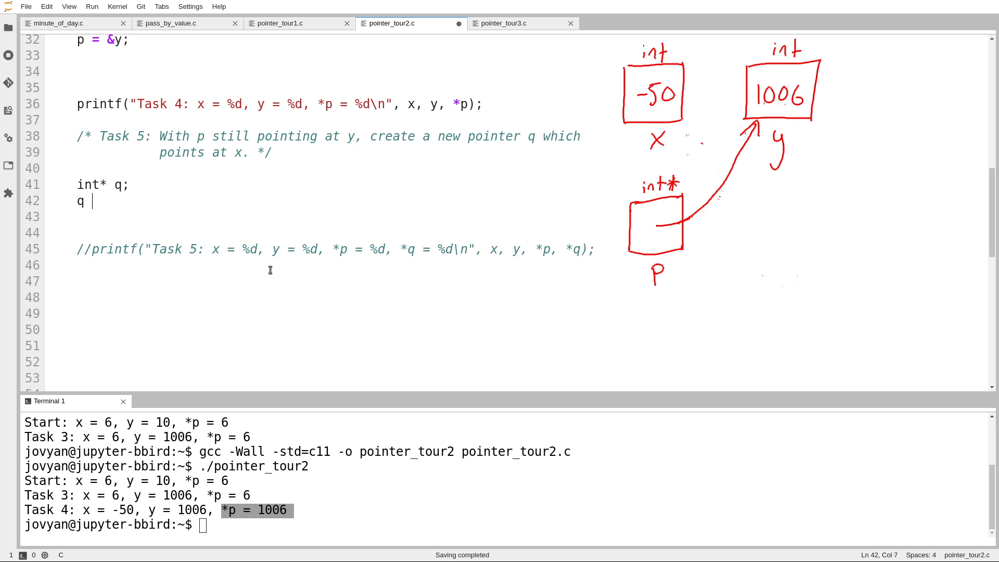
text(= &)
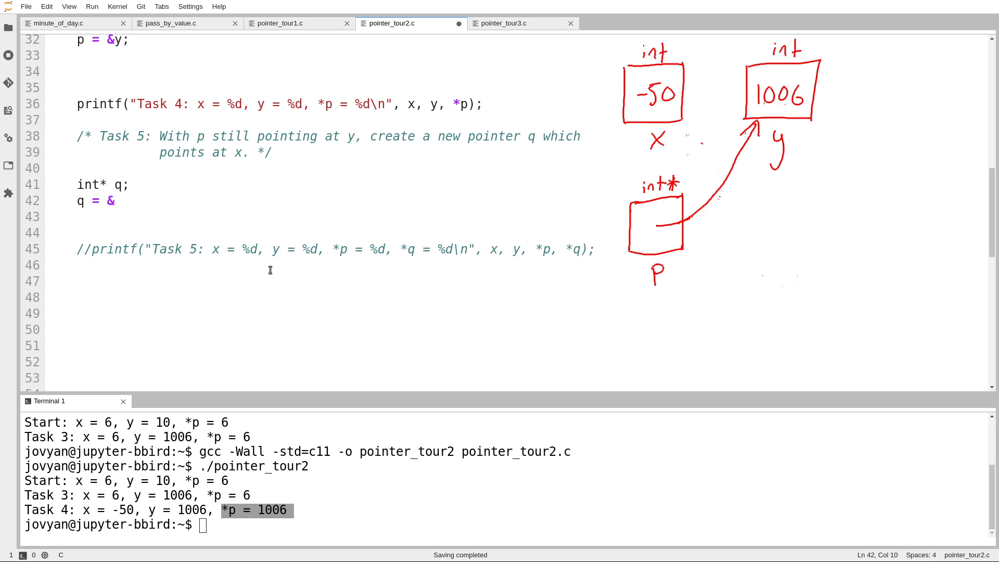
text(x;)
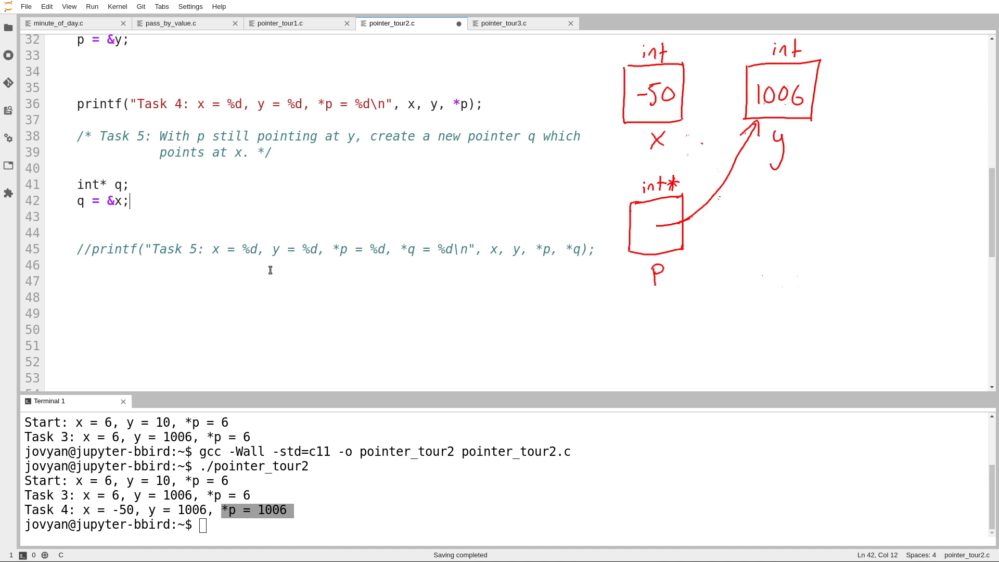
mouse_move(269, 269)
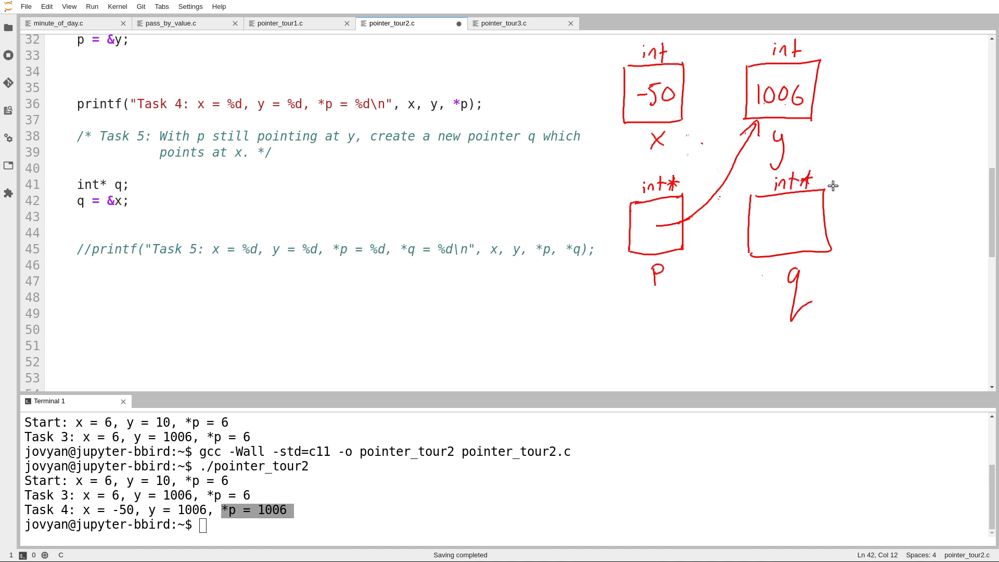
mouse_move(776, 234)
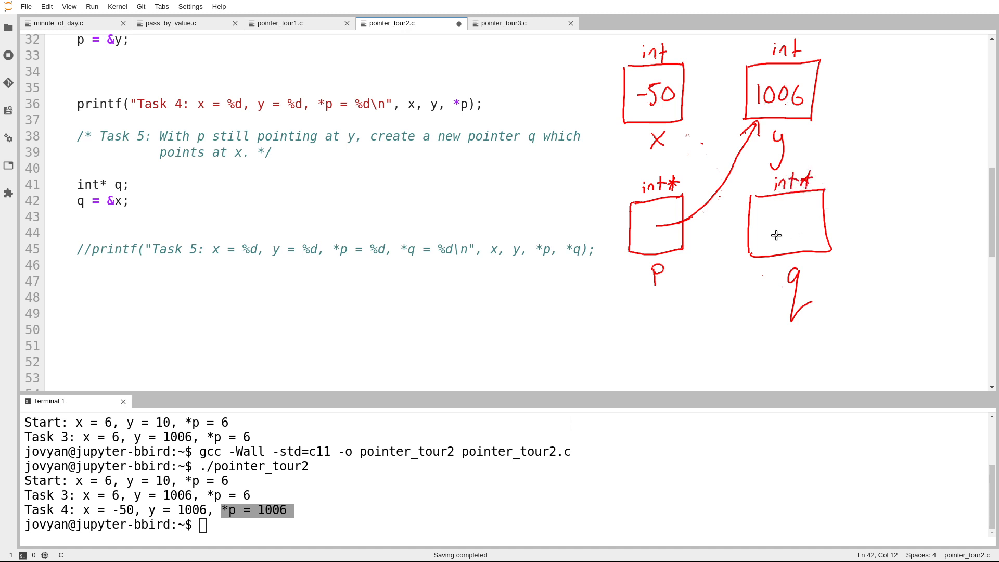
Step: Draw q's arrow to x, enable the Task 5 printf, rebuild and run showing *q = -50
drag(615, 141, 774, 229)
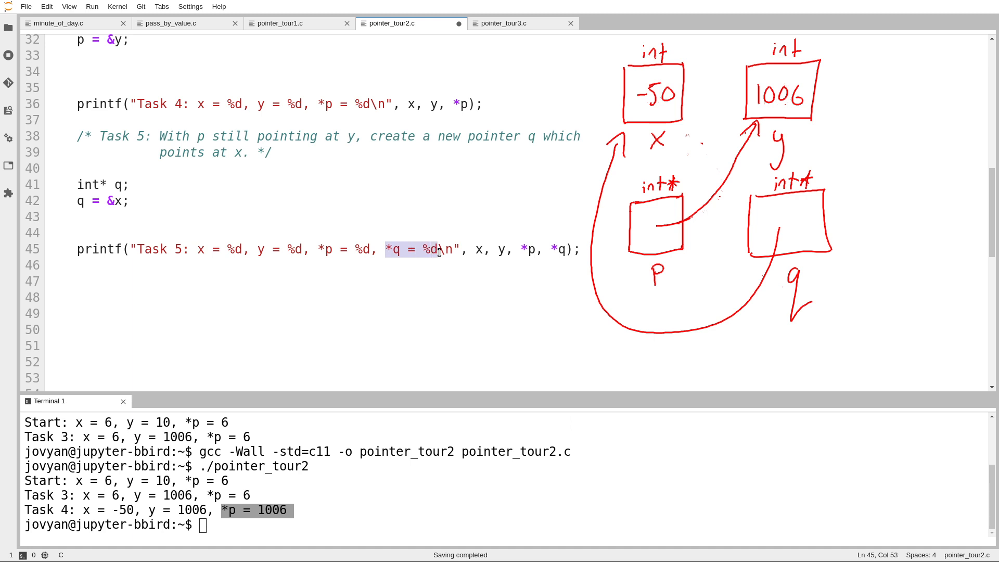
mouse_move(654, 126)
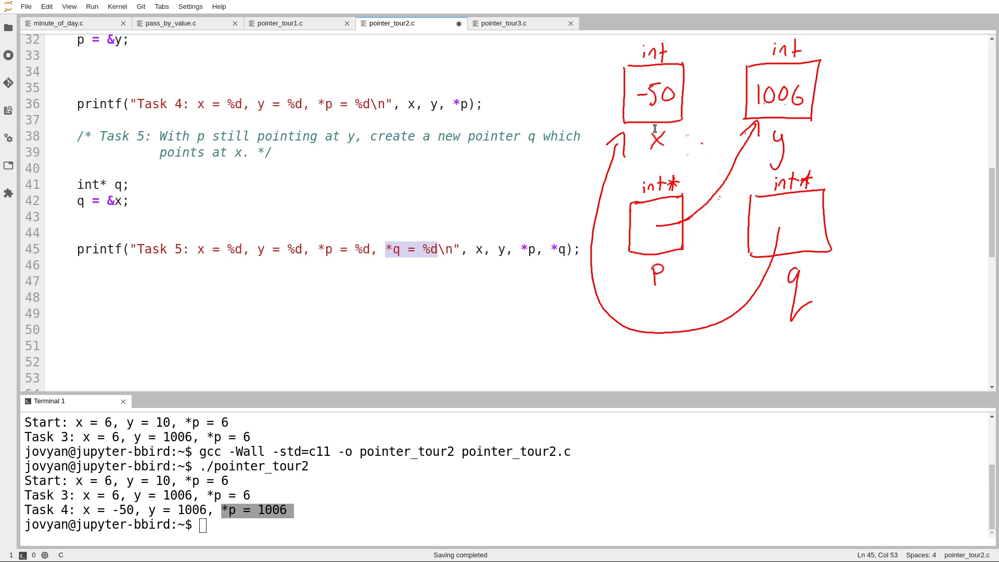
click(510, 231)
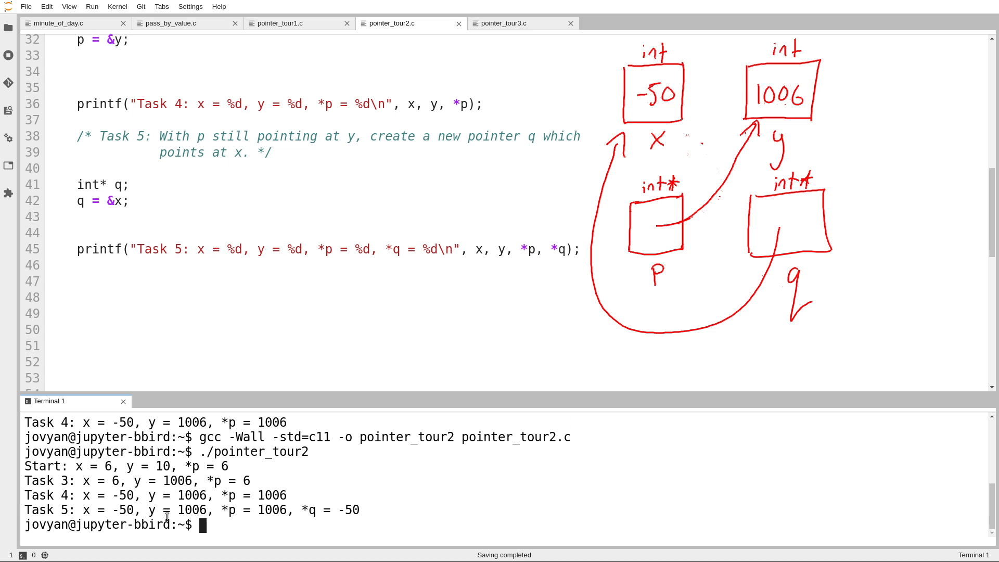
drag(171, 510, 291, 510)
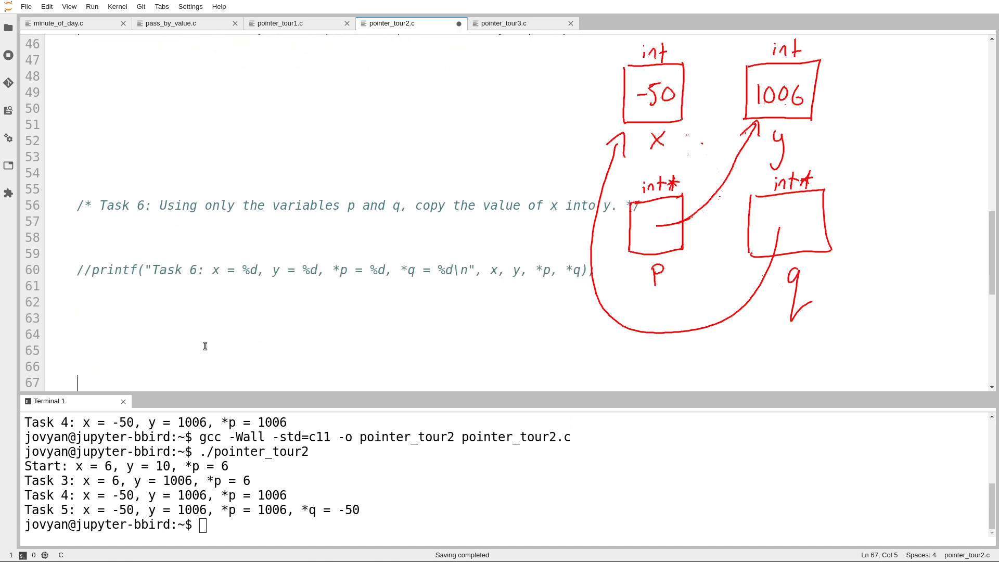
Step: Split the Task 6 comment, uncomment its printf, and write *p = *q; above it
scroll(down, 3)
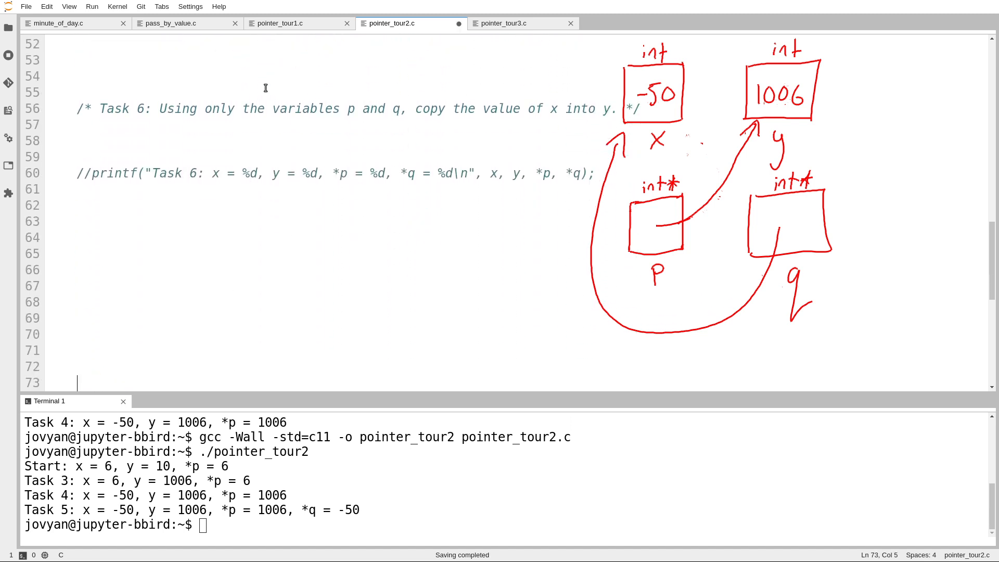
click(263, 80)
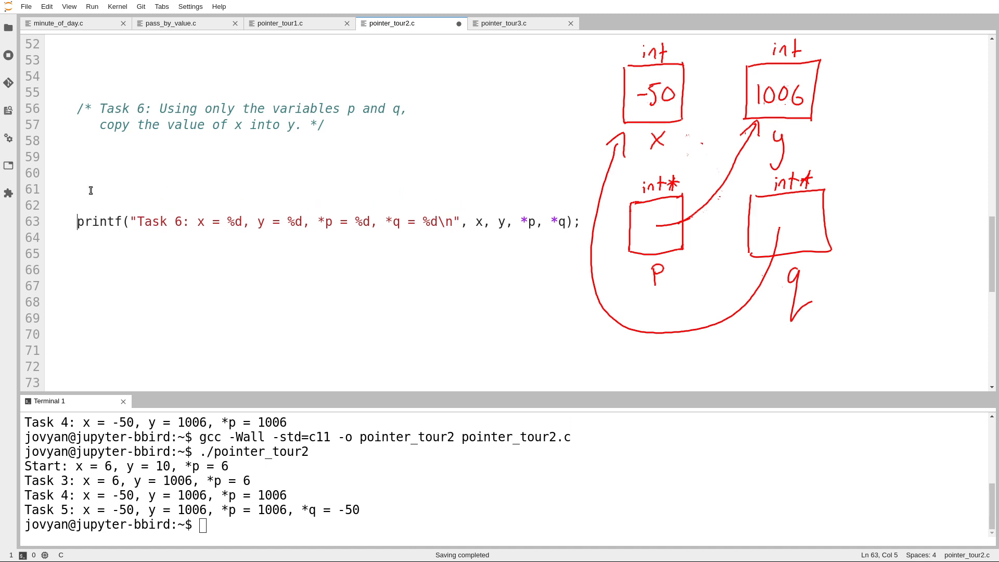
mouse_move(605, 92)
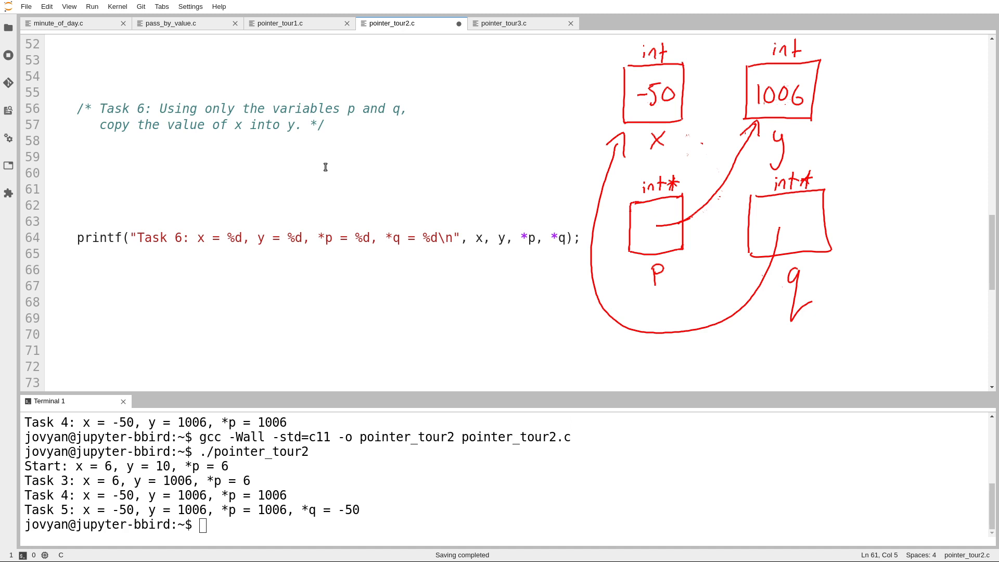
text(=)
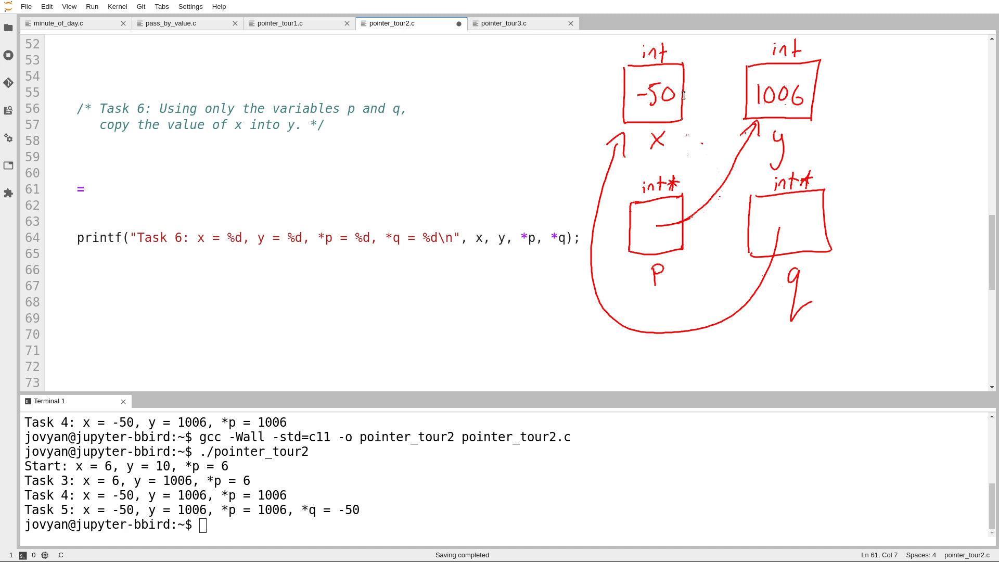
mouse_move(653, 135)
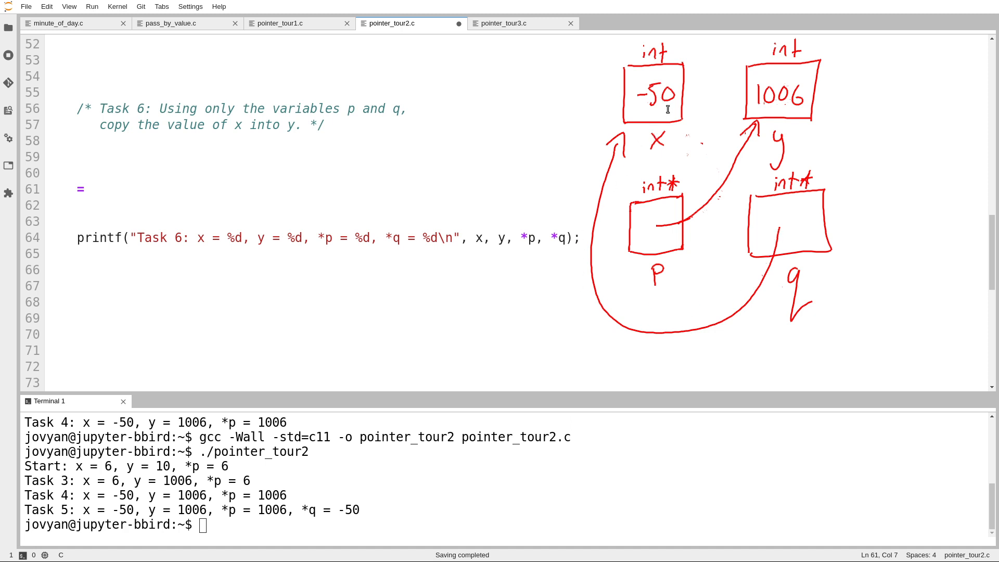
text(*q;)
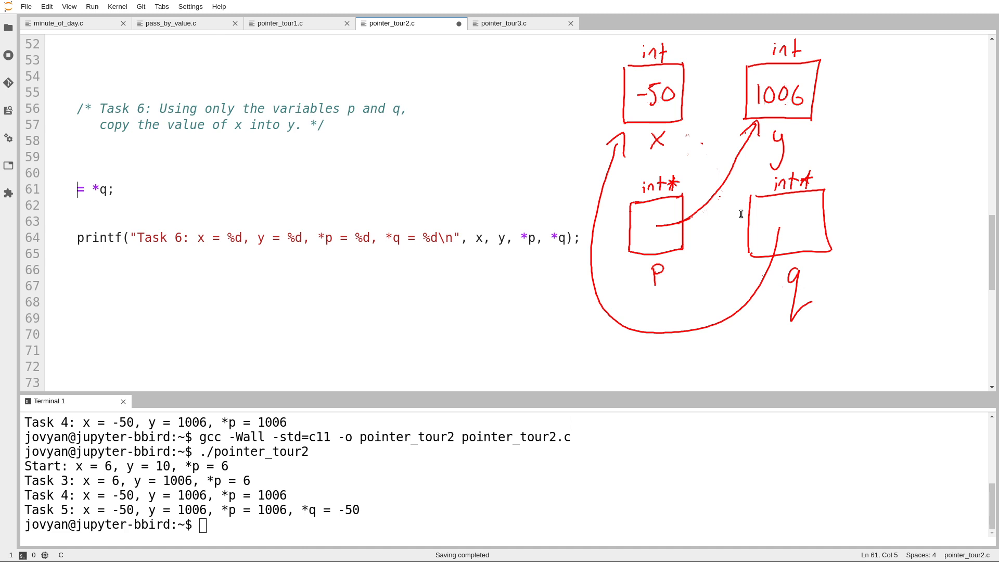
text(*p)
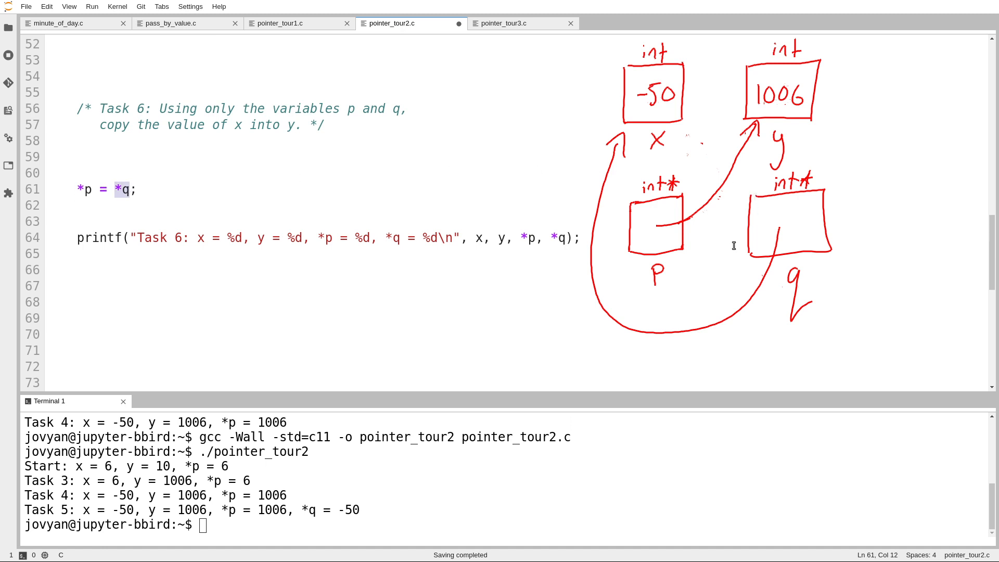
mouse_move(642, 128)
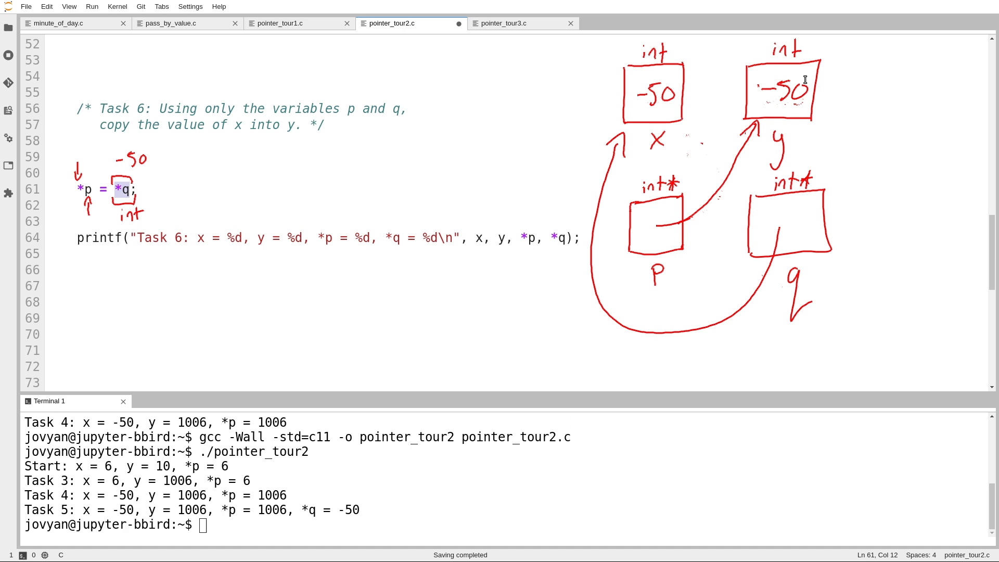
Step: Run ./pointer_tour2 and highlight the Task 6 output x = -50, y = -50, *p = -50, *q = -50
text(./pointer_tour2)
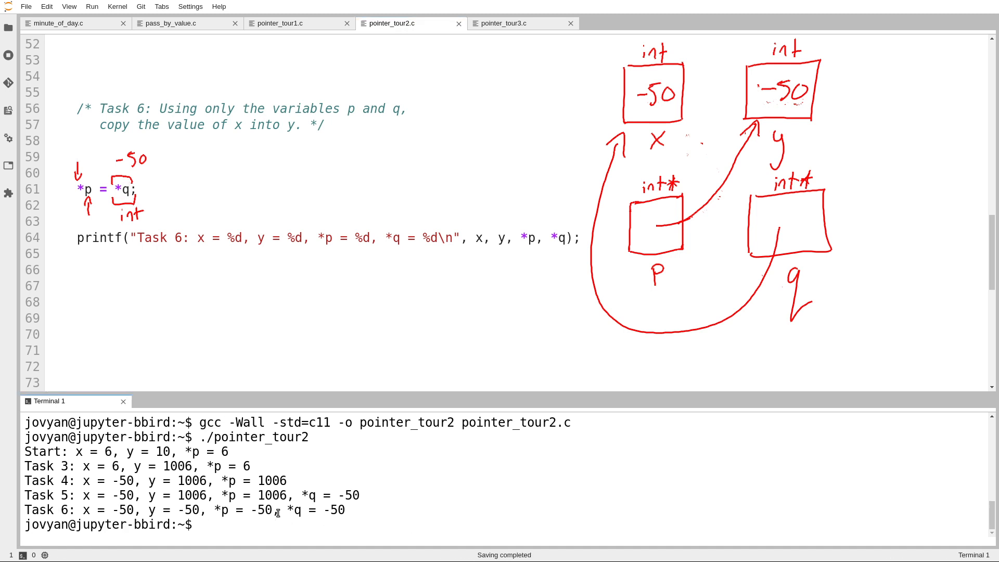
click(381, 238)
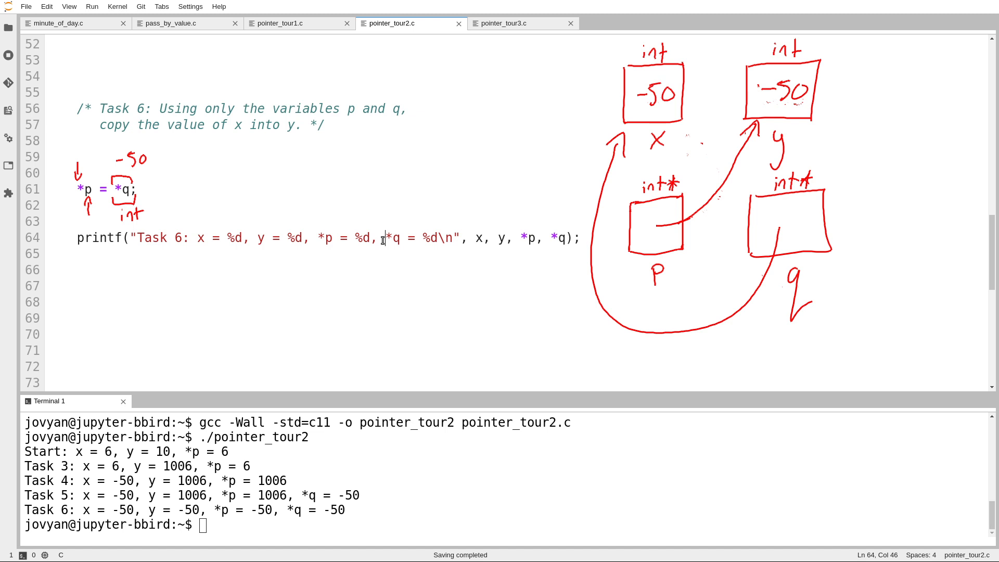
drag(299, 354, 580, 356)
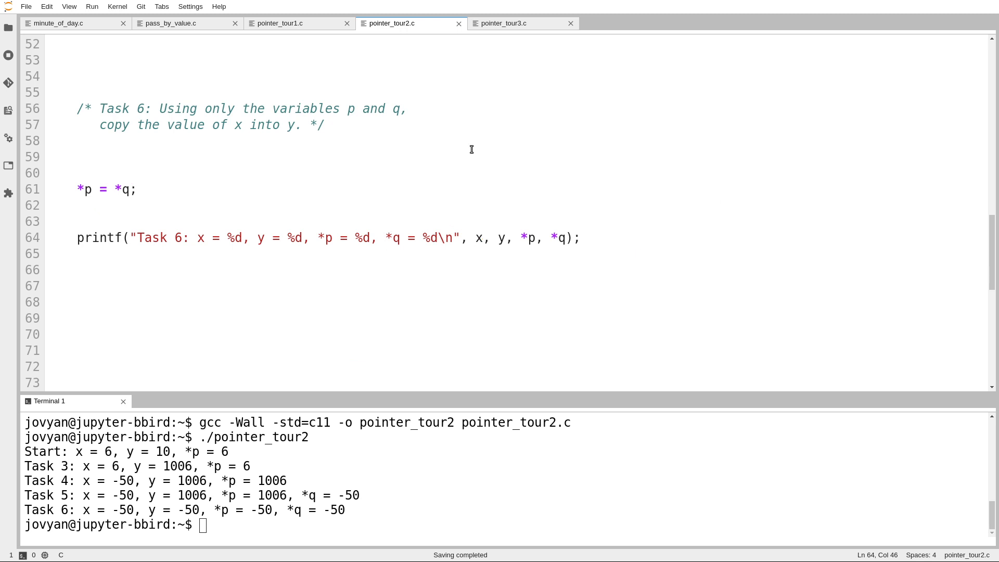
Step: Save pointer_tour2.c and clear the hand-drawn x, y, p, q diagram from the screen
click(384, 238)
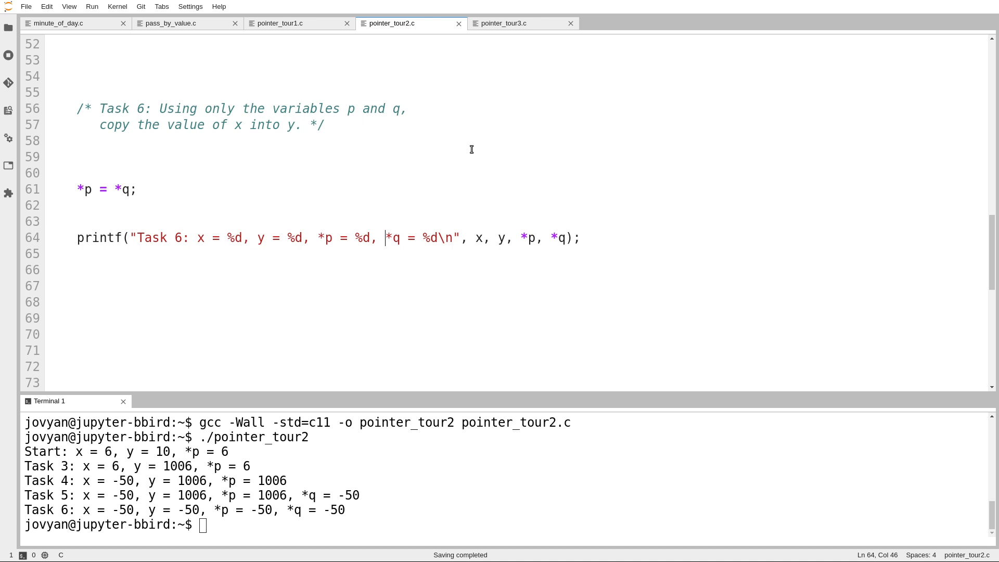